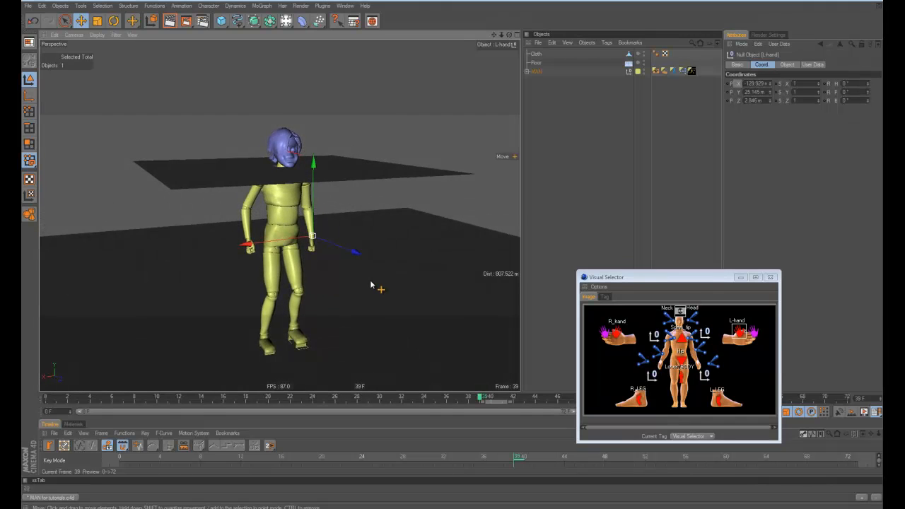
mouse_move(402, 296)
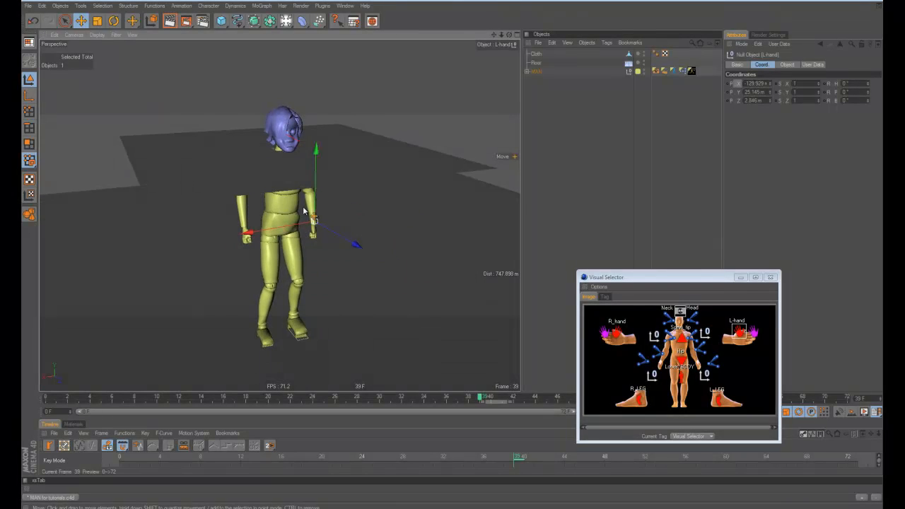
mouse_move(361, 283)
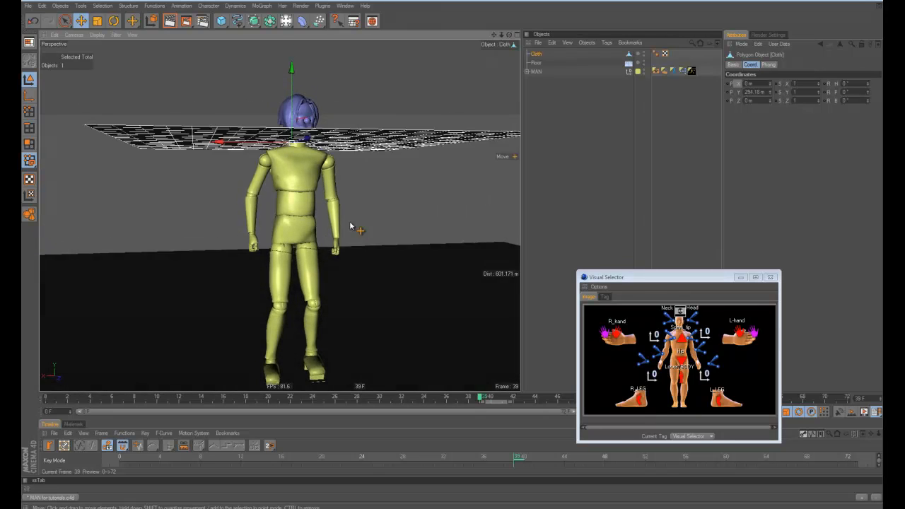
Add Cloth Collider tags to the body parts and a Cloth tag to the subdivided plane.
click(290, 176)
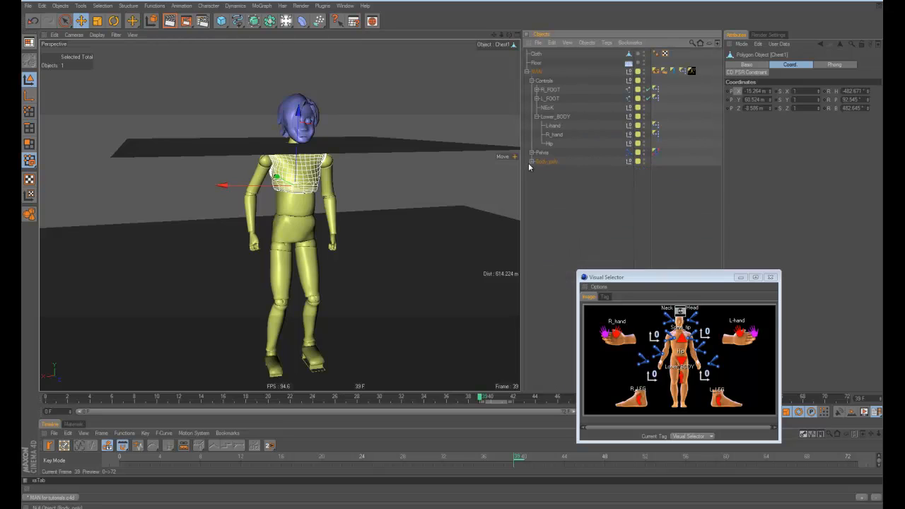
click(532, 161)
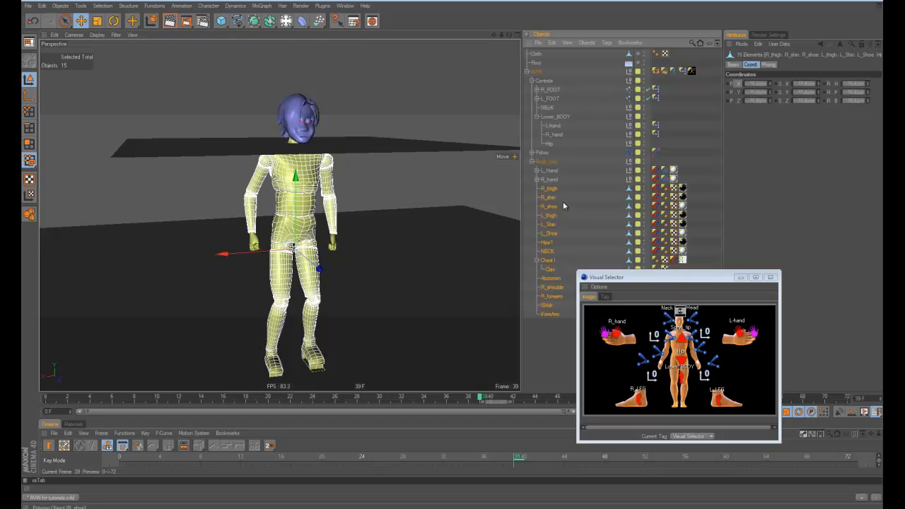
right_click(566, 205)
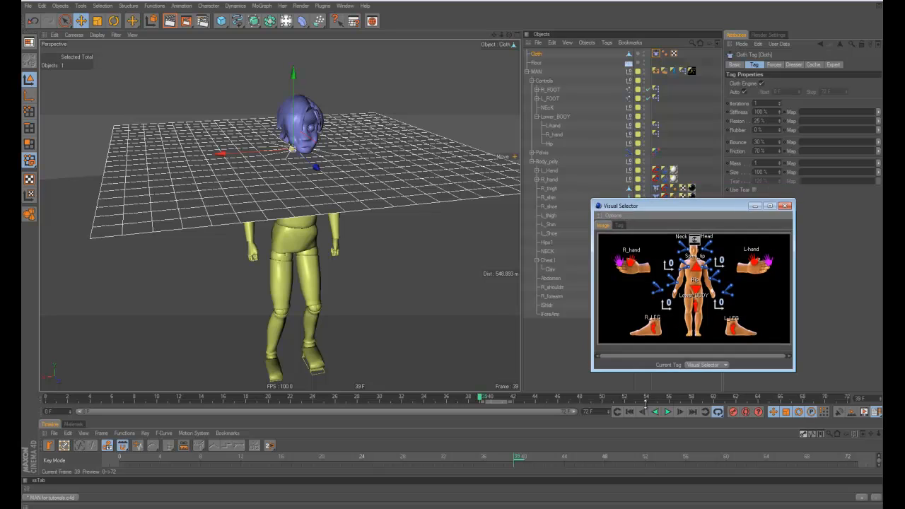
Run the cloth simulation to drape the plane, rewind, and keep the draped shape as the object's state.
click(668, 412)
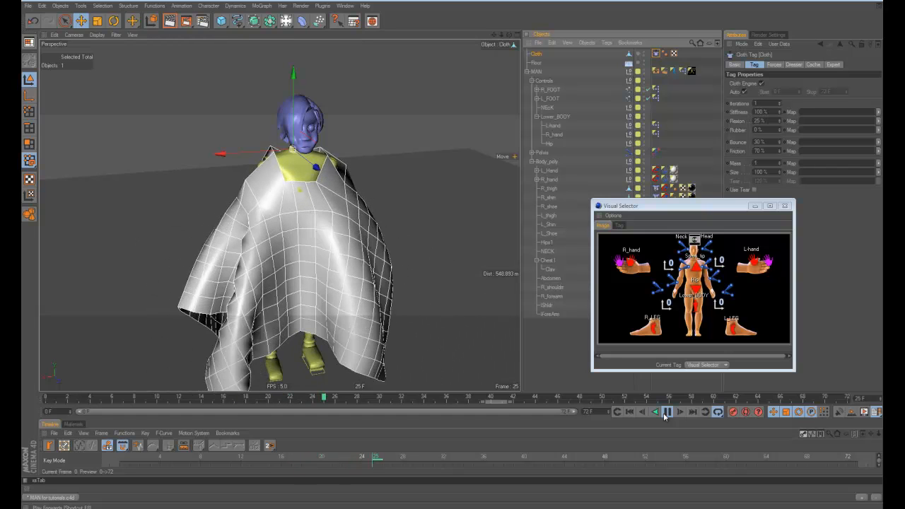
click(666, 412)
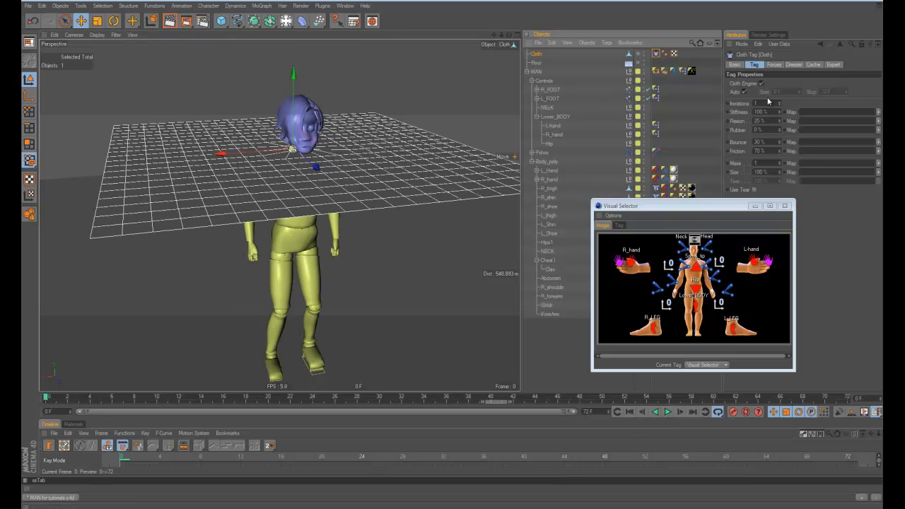
click(794, 65)
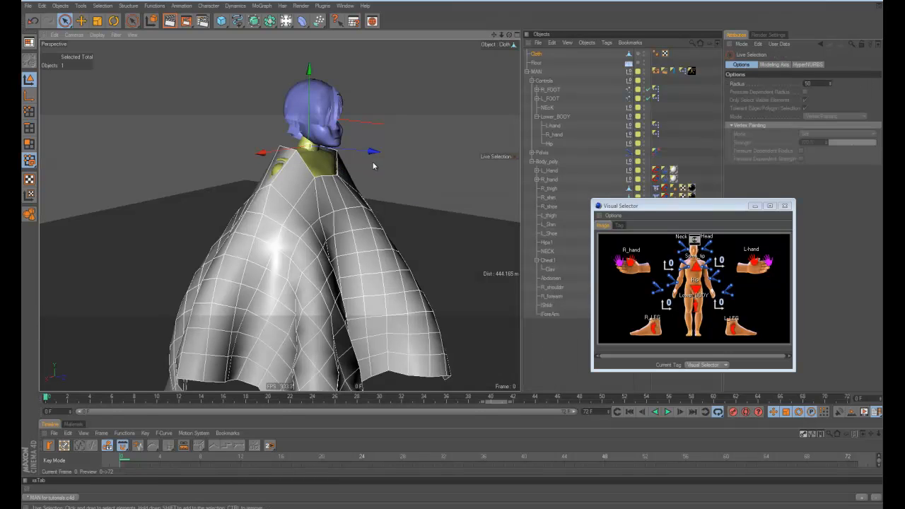
Pull the poncho's shoulder points in toward the neck with the Magnet tool.
click(65, 21)
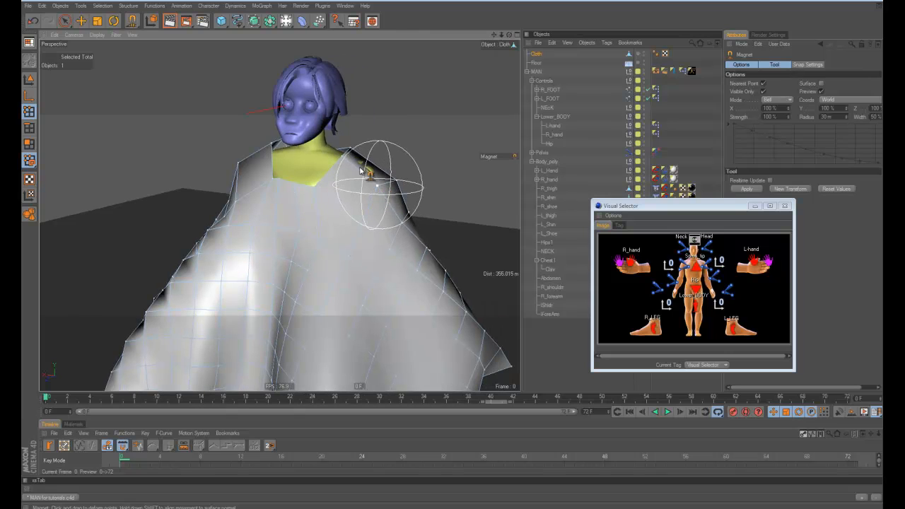
drag(382, 177, 361, 156)
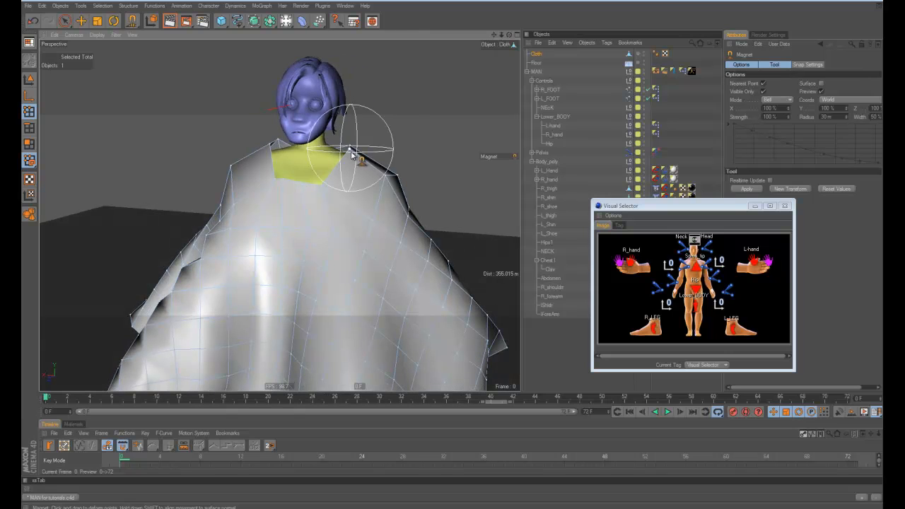
drag(354, 153, 283, 158)
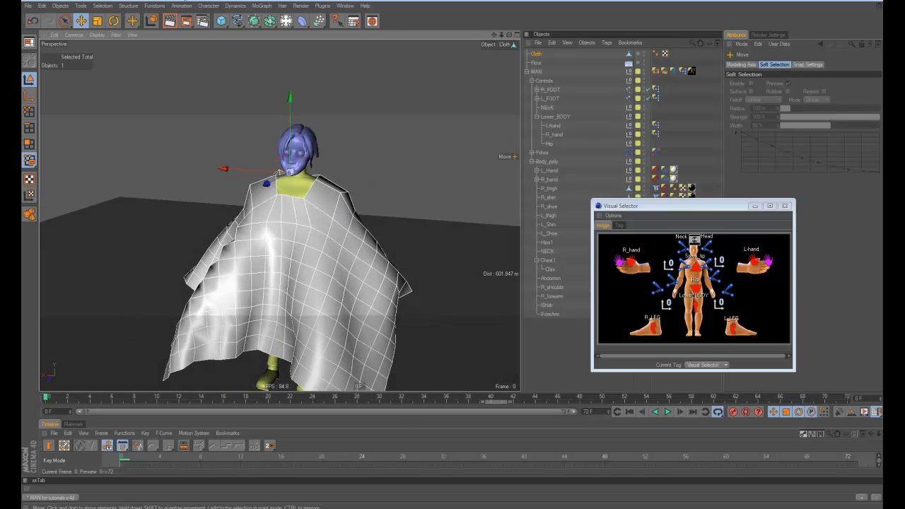
Create a Formula deformer as a child of the poncho so it flares in rippling waves.
click(208, 5)
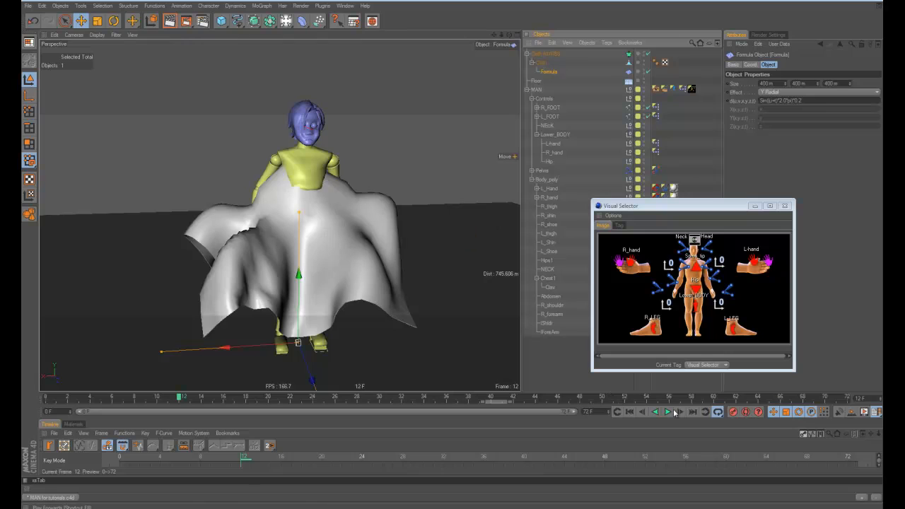
Paint vertex weights across the poncho with the Paint tool and a Vertex Map tag.
click(668, 412)
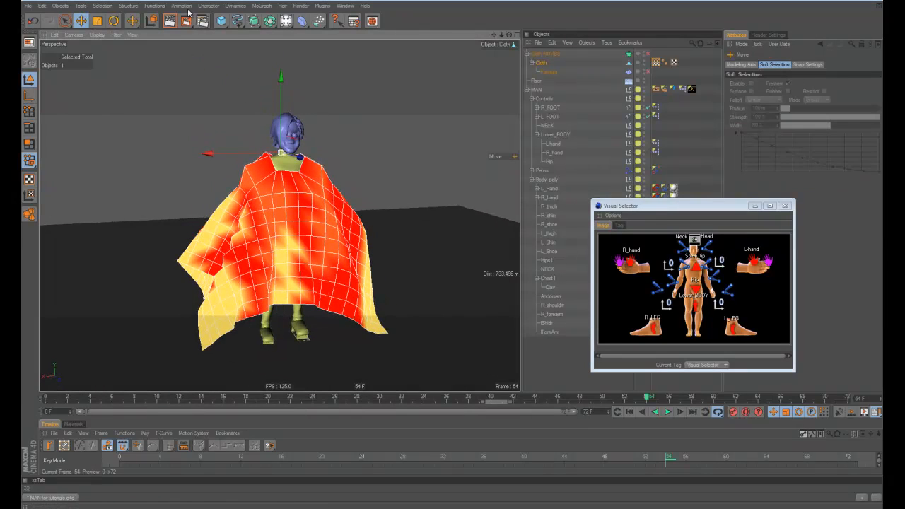
Create a Cloth NURBS from the Character menu to hold the poncho as a smooth surface.
click(208, 6)
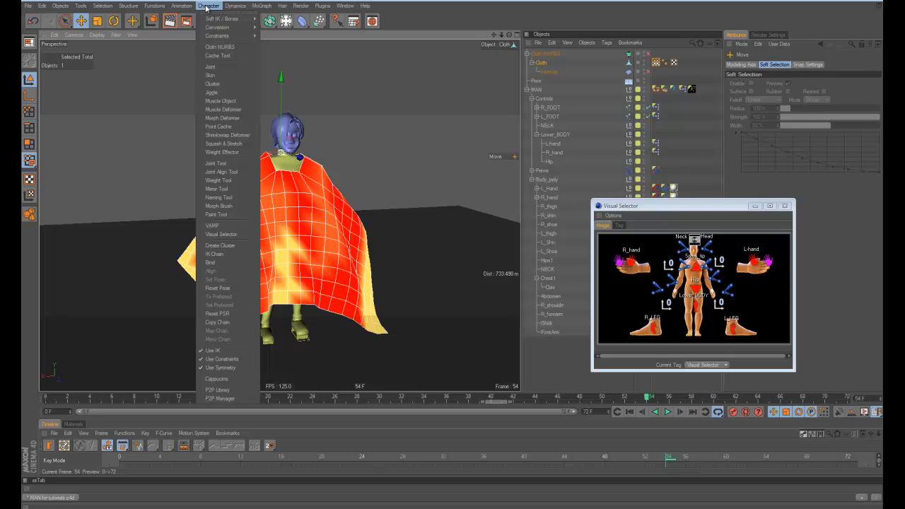
mouse_move(218, 190)
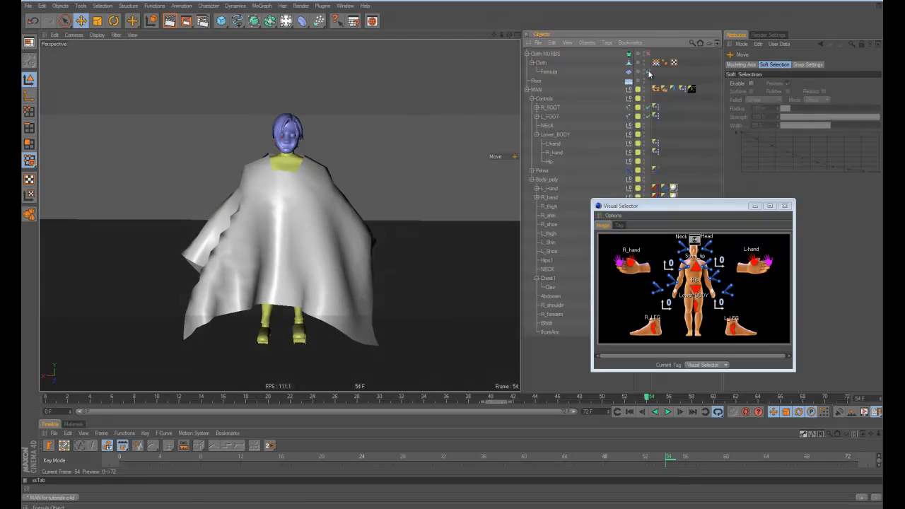
Play back the poncho animation repeatedly and pick a rig control in the Visual Selector.
click(668, 411)
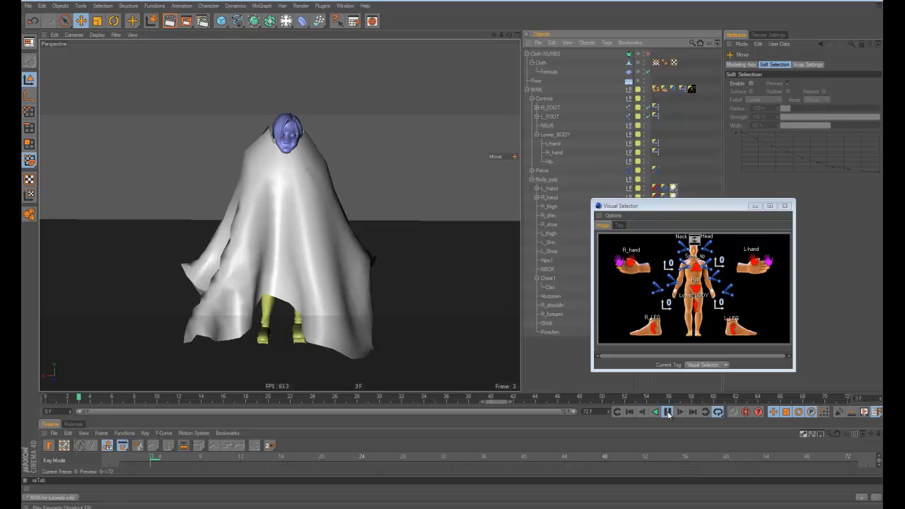
click(668, 412)
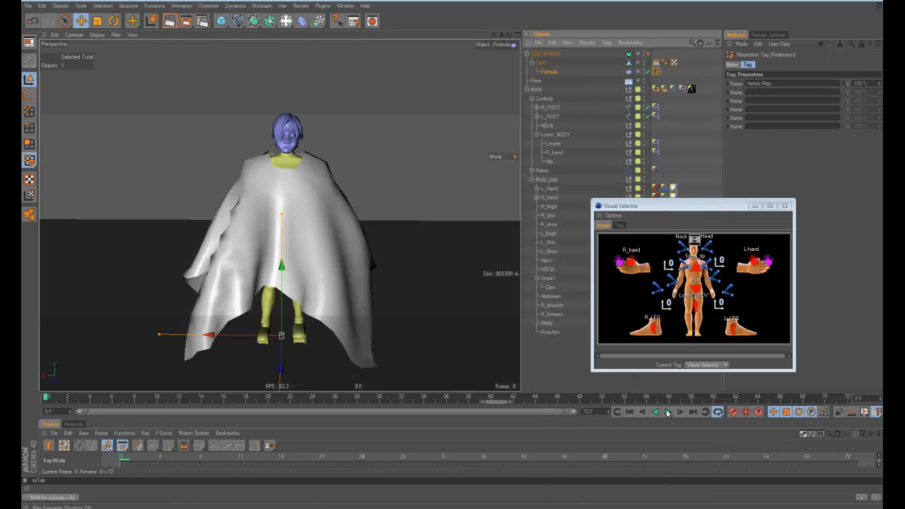
click(667, 412)
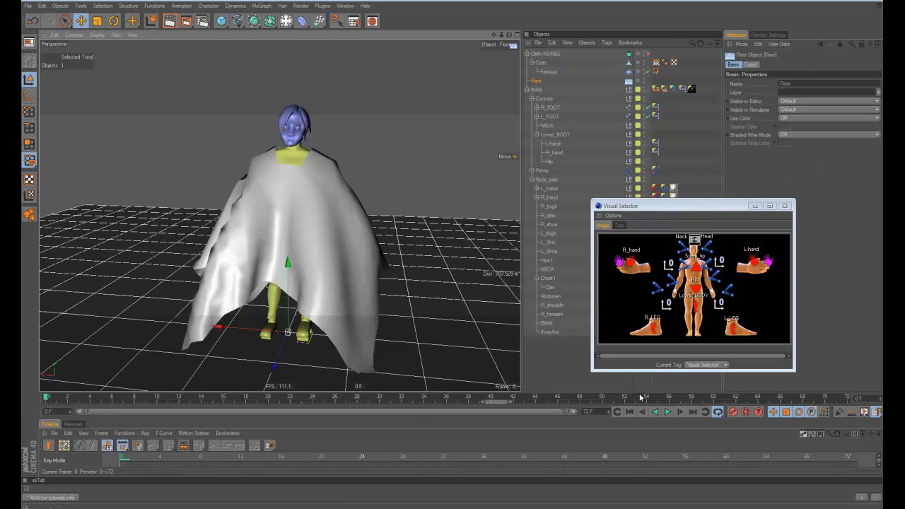
click(668, 412)
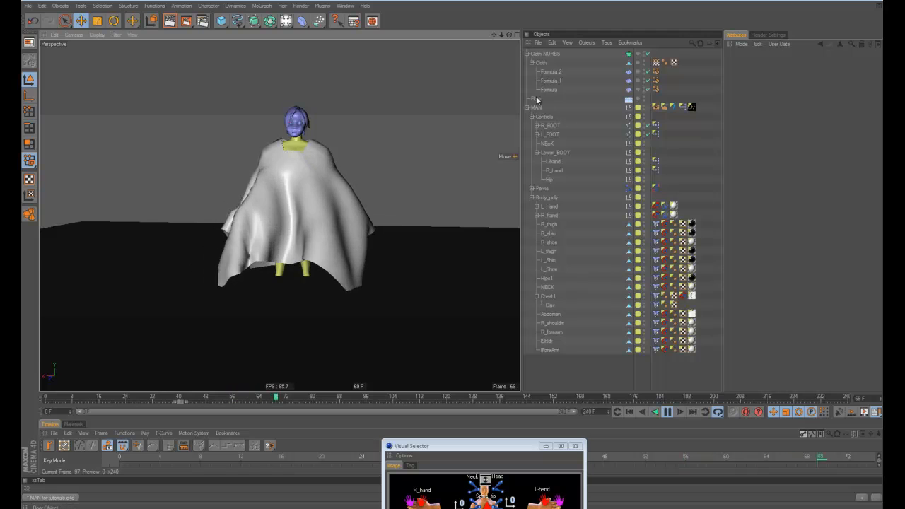
Stop playback at frame 55 and select the Lower_BODY rig control.
click(549, 99)
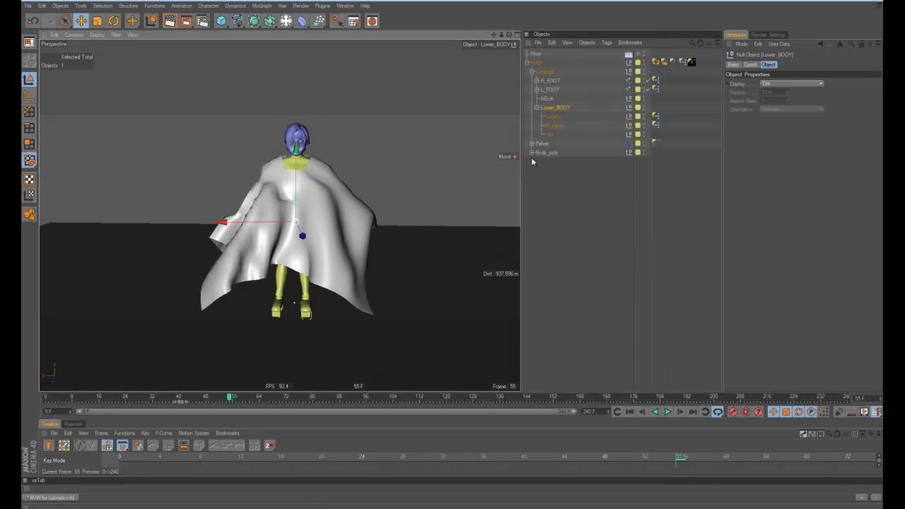
Select the Cloth poncho and add a Jiggle deformer under it from the Character menu.
click(532, 153)
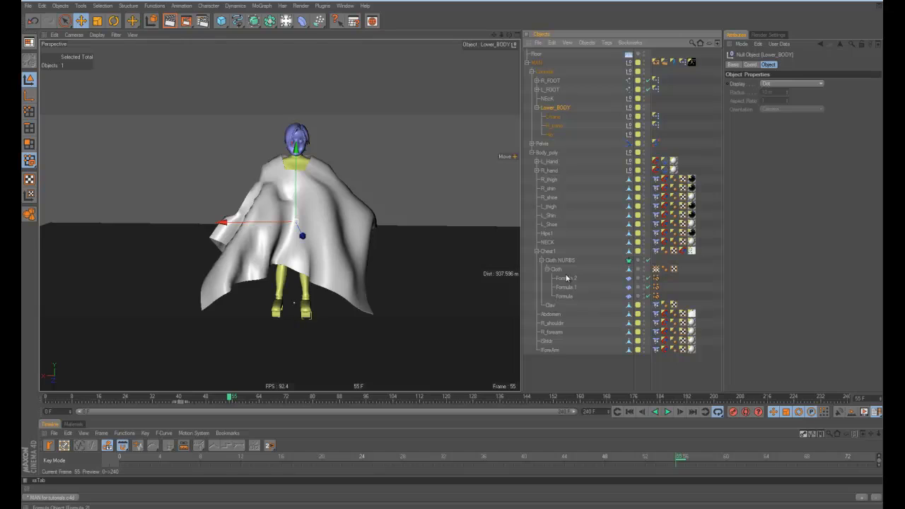
click(556, 269)
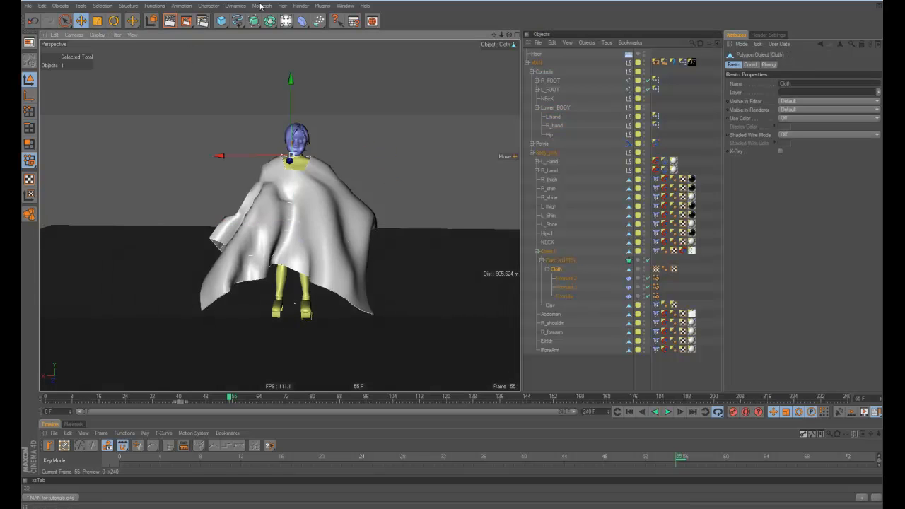
click(301, 22)
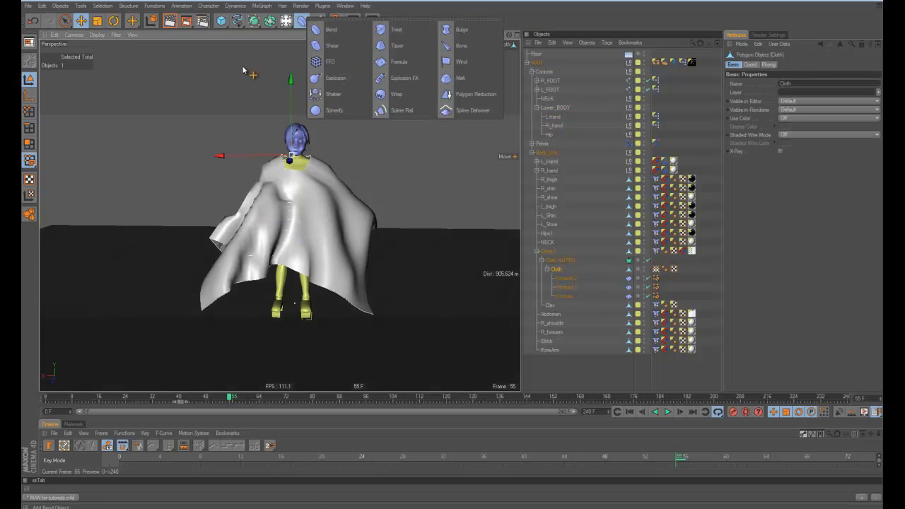
click(208, 5)
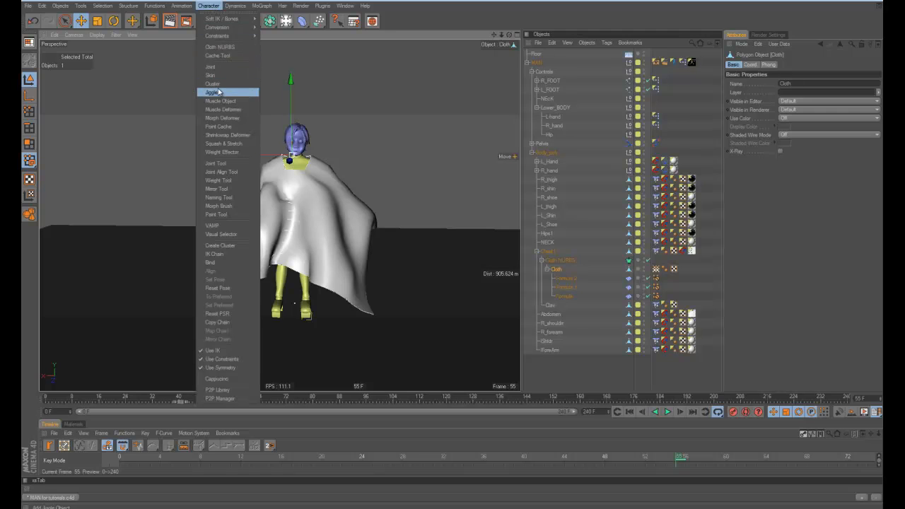
click(212, 92)
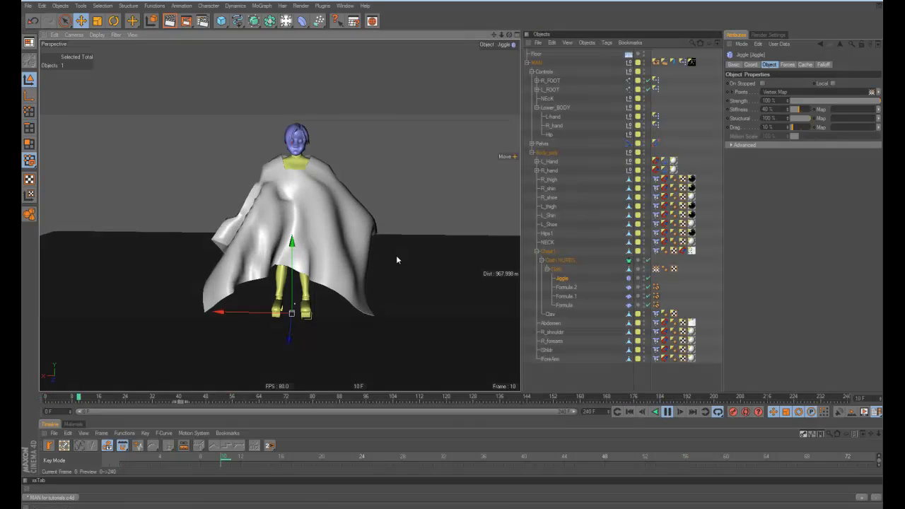
Preview the jiggle, then add a Vertex Map tag to the poncho via CINEMA 4D Tags.
click(665, 412)
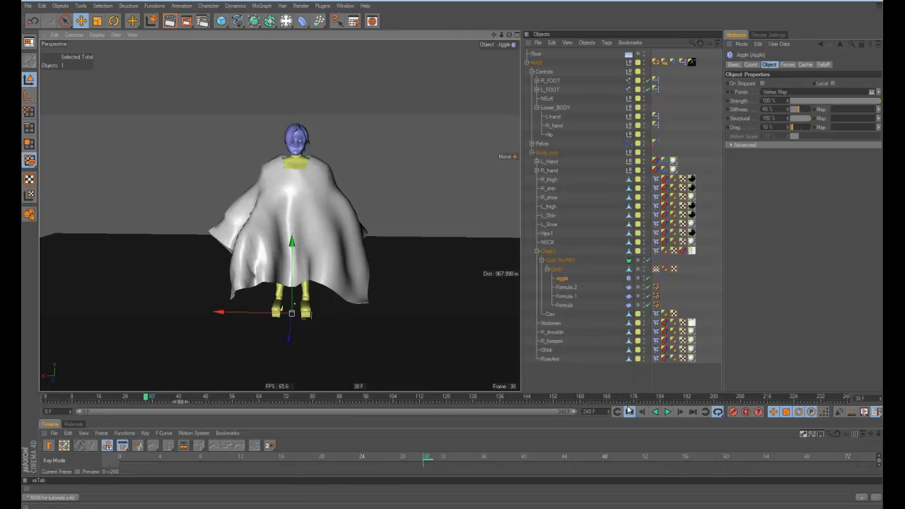
right_click(554, 108)
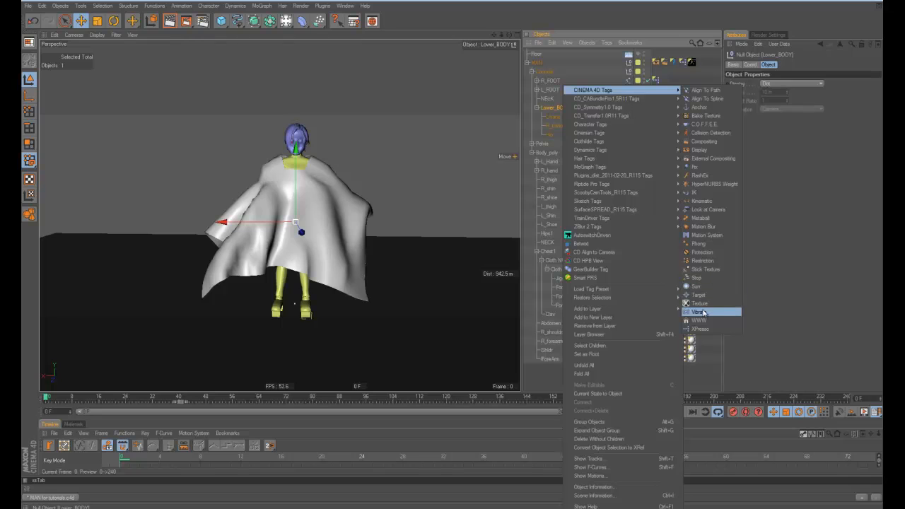
click(700, 313)
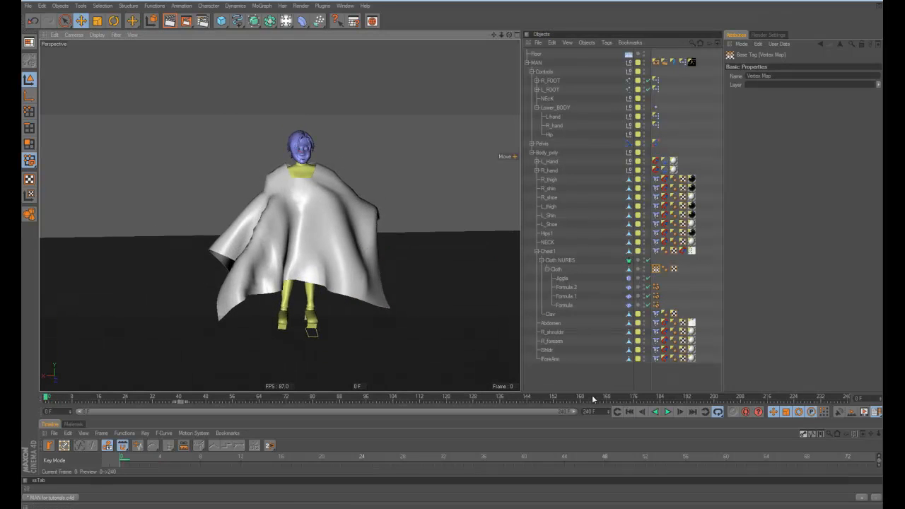
Play back the animation, then select the rig root and collapse its hierarchy in the Object Manager.
click(668, 412)
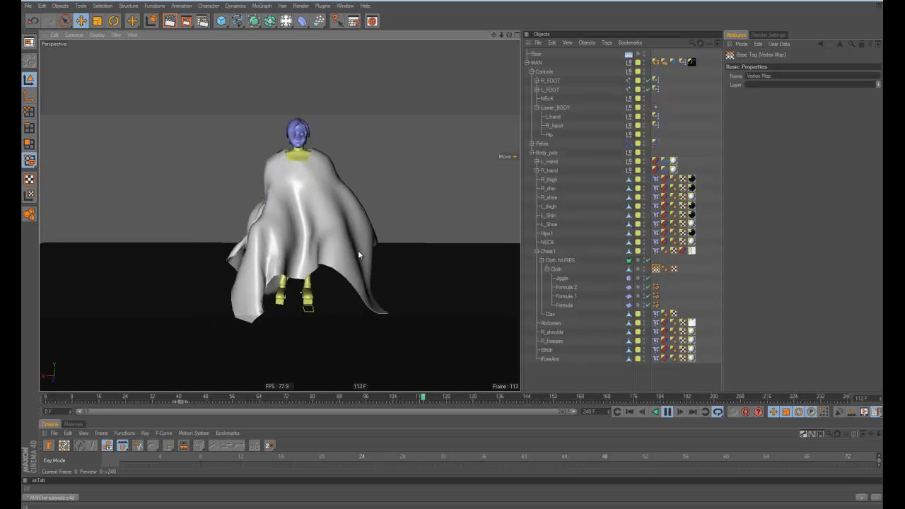
click(668, 412)
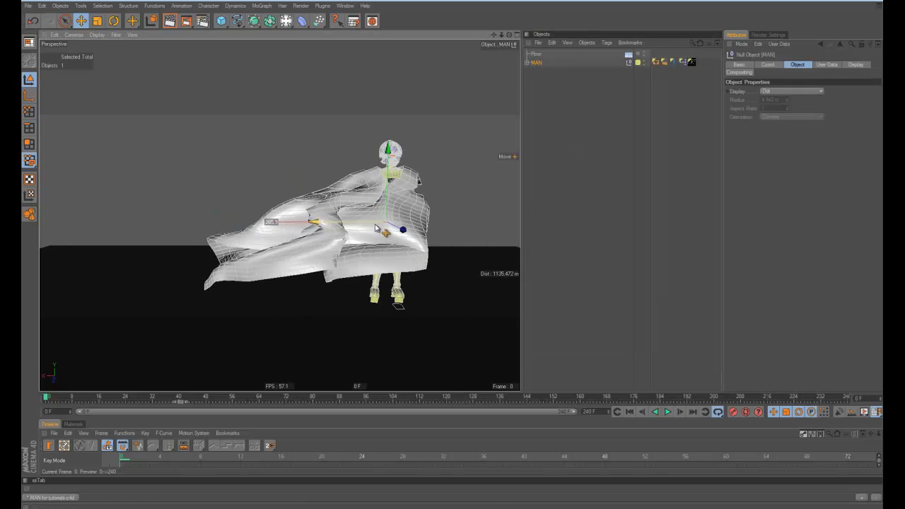
click(667, 412)
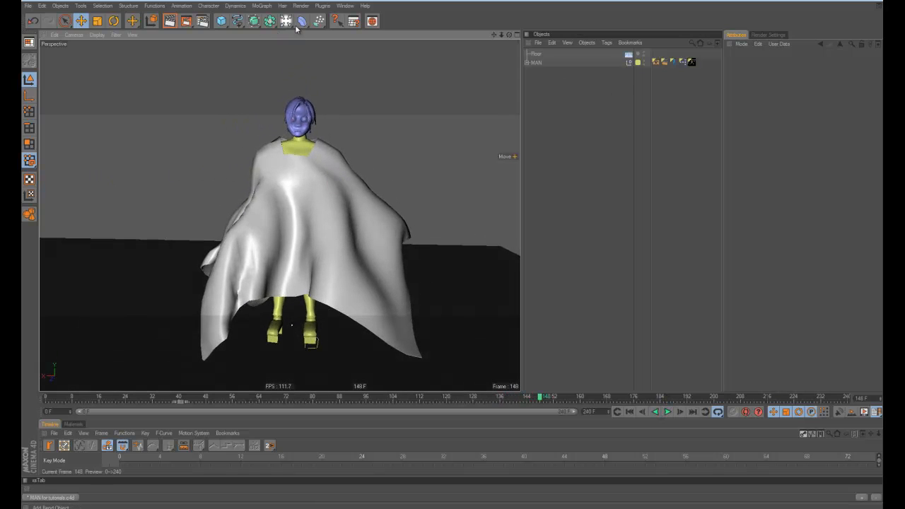
Add a MoGraph Displacer deformer under the poncho with its Jiggle and Formula deformers.
click(300, 21)
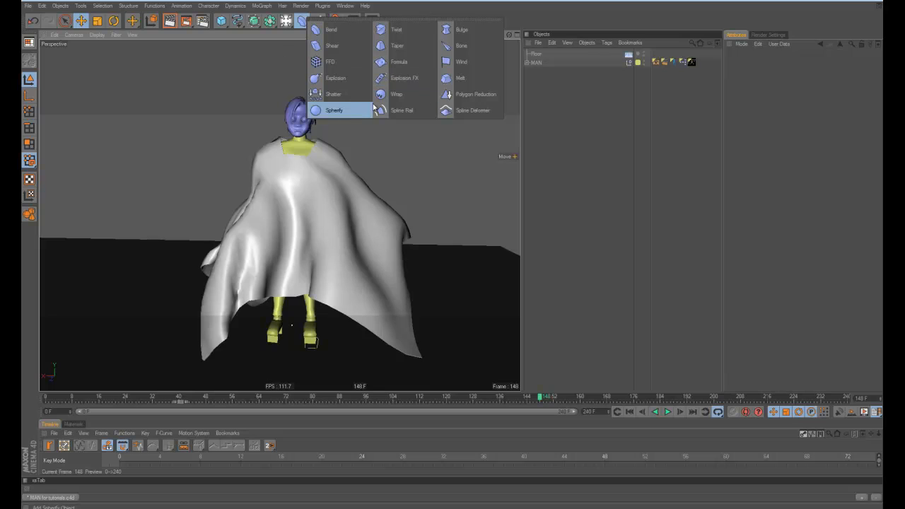
mouse_move(201, 99)
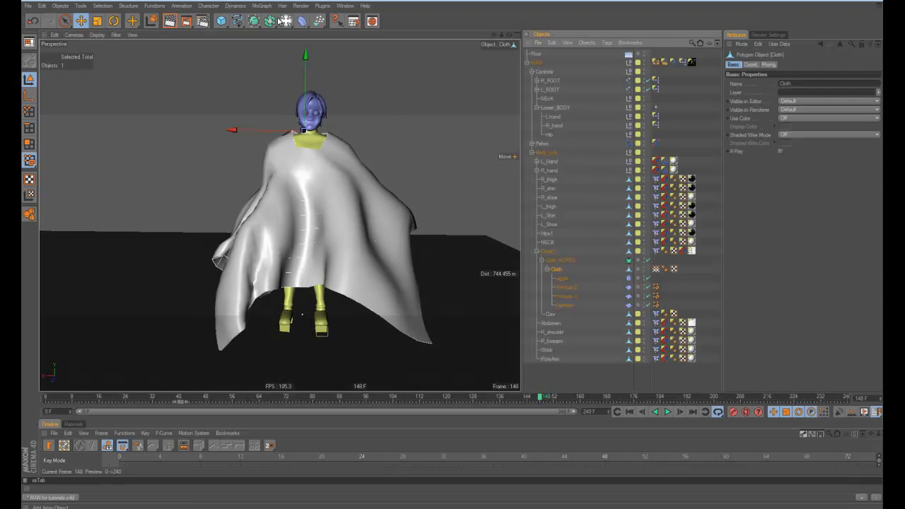
click(263, 6)
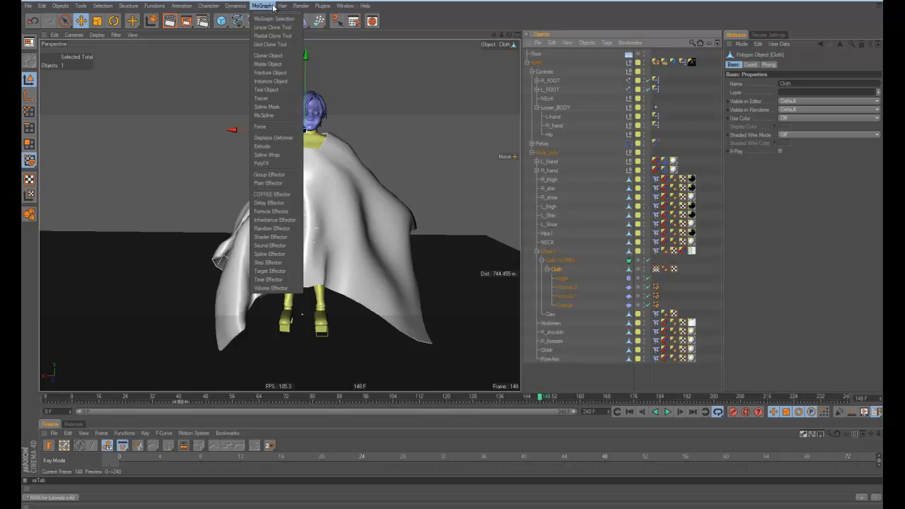
mouse_move(275, 212)
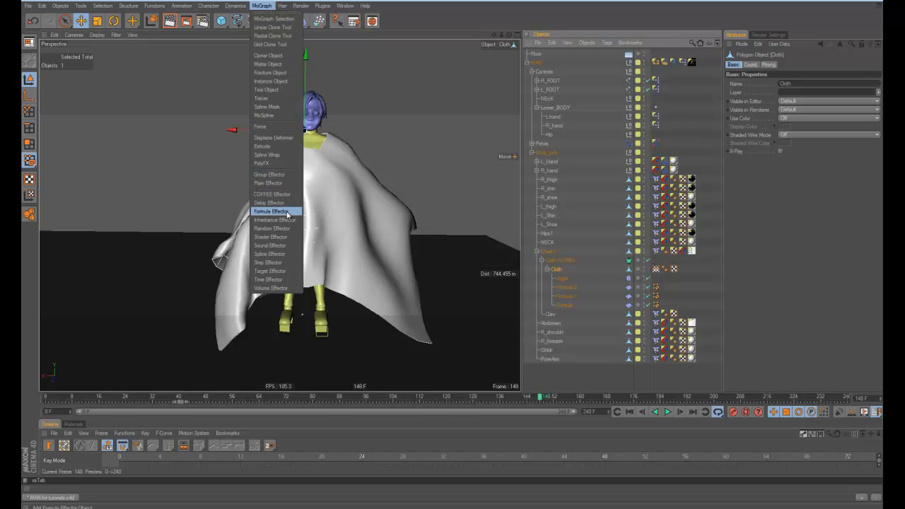
mouse_move(275, 137)
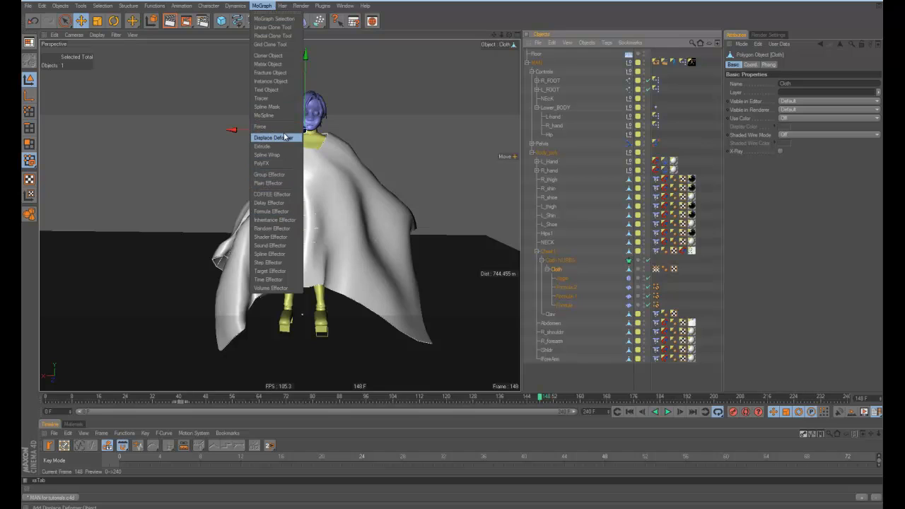
click(269, 138)
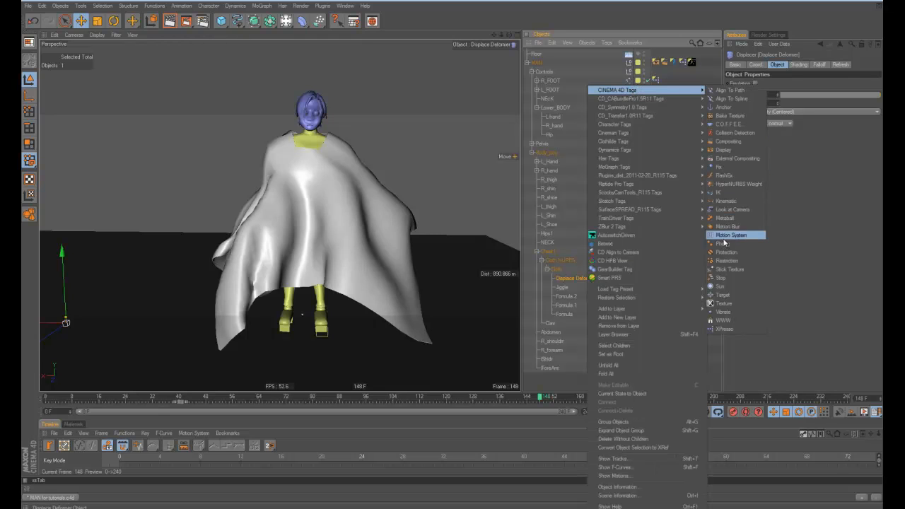
Load a Noise shader as the Displacer's displacement source and preview it in playback.
click(727, 261)
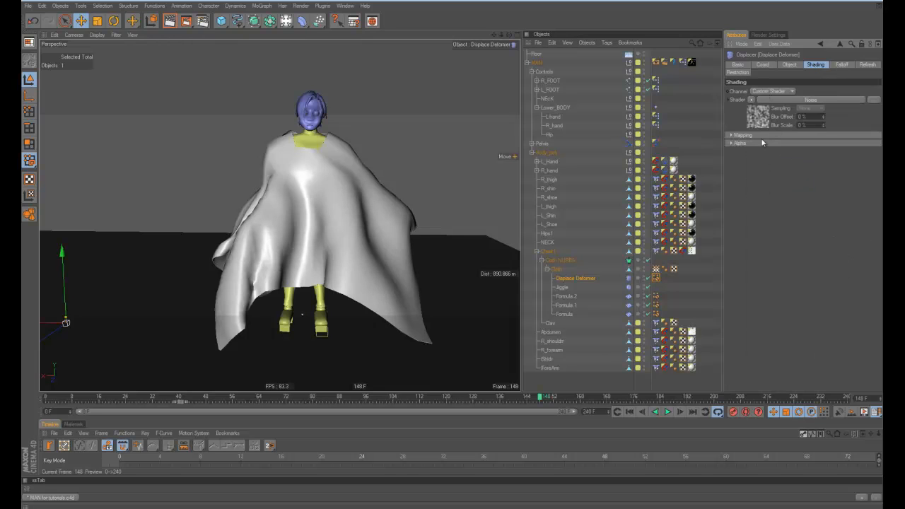
click(668, 410)
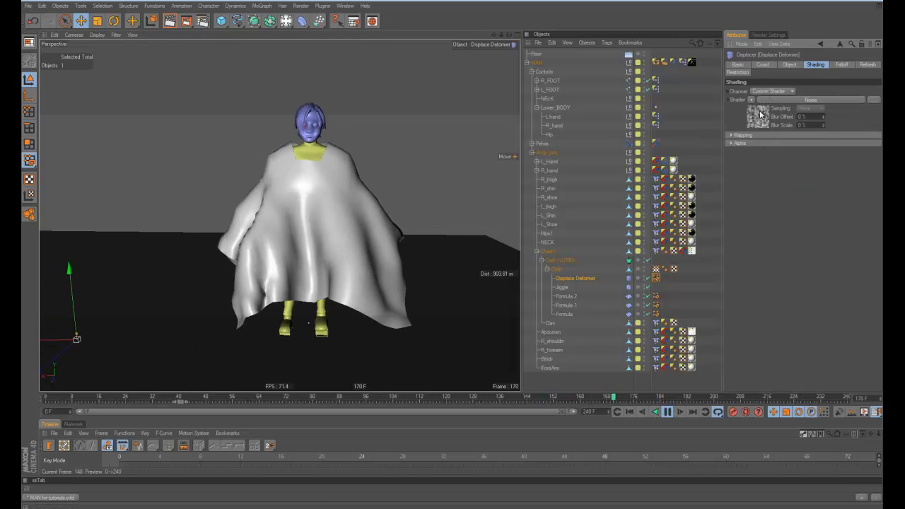
click(763, 115)
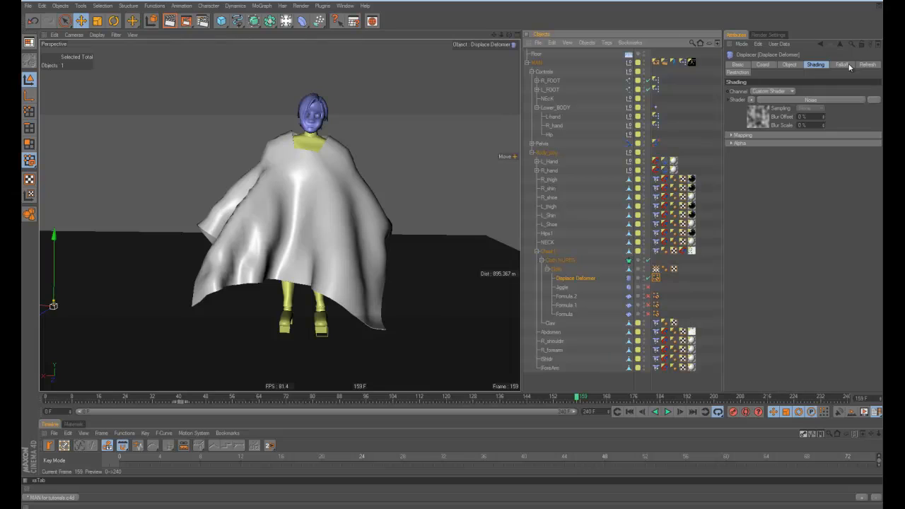
Review the Displacer's coordinate and falloff settings and change its displacement direction.
click(764, 65)
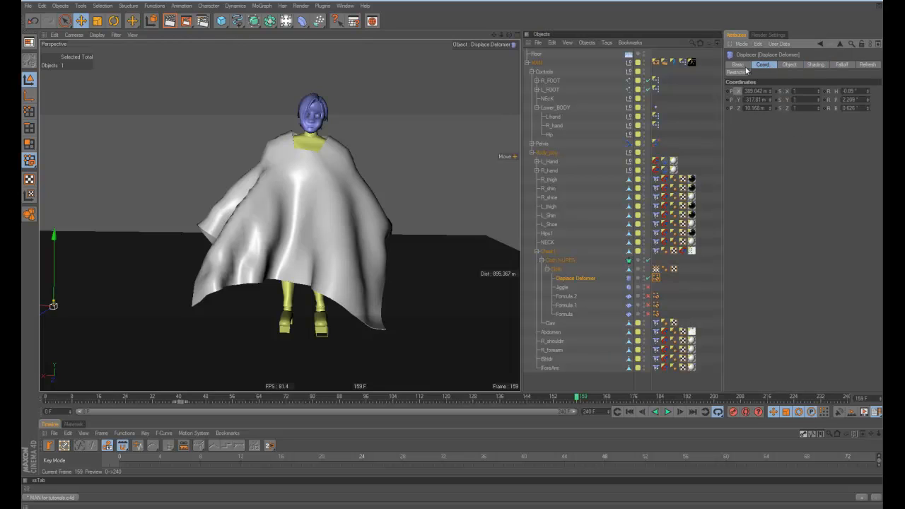
click(841, 65)
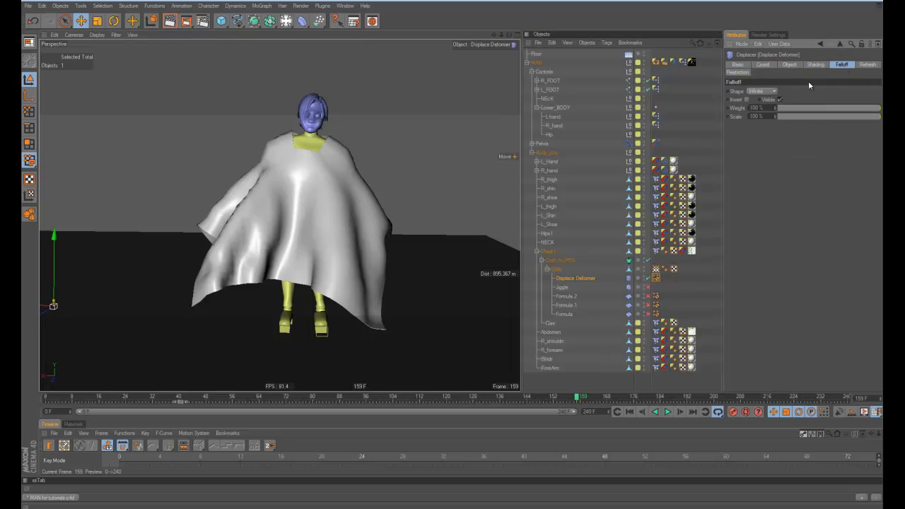
click(790, 65)
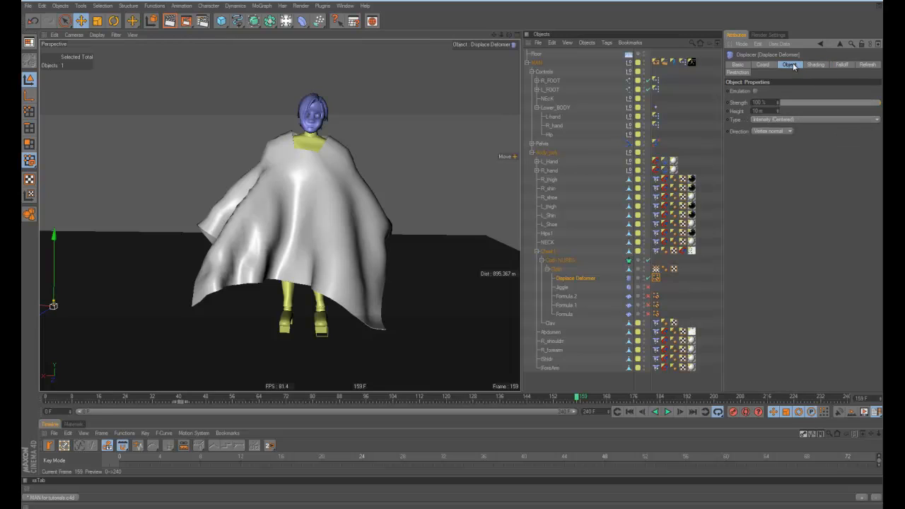
click(790, 130)
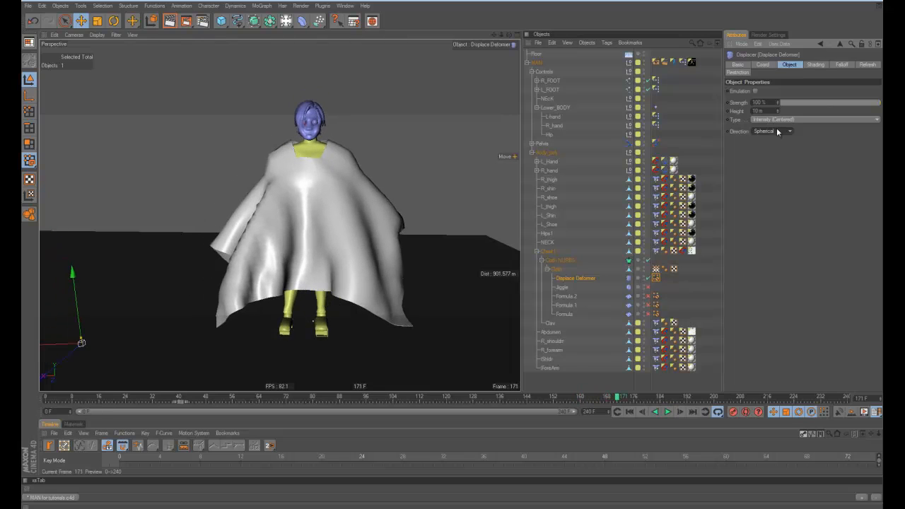
click(771, 130)
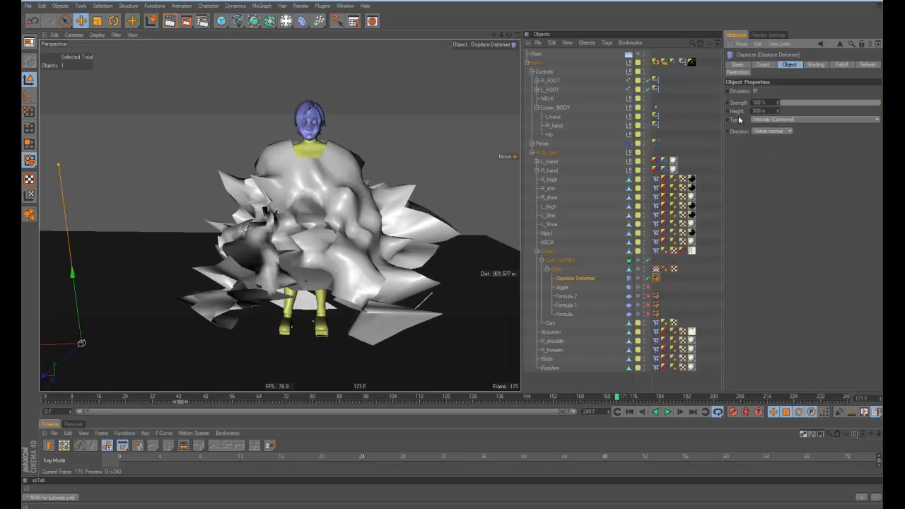
Set the Displacer height to 50 and play back to check the gentle rippling.
text(50)
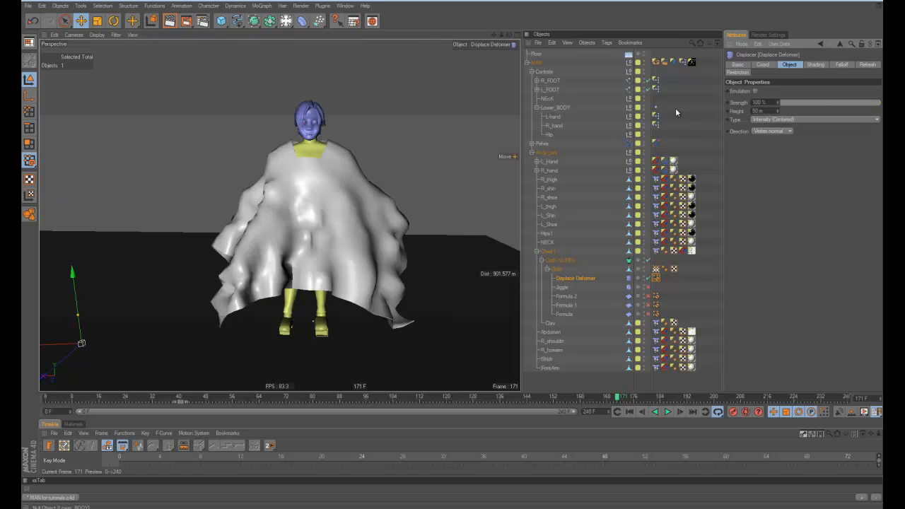
click(668, 412)
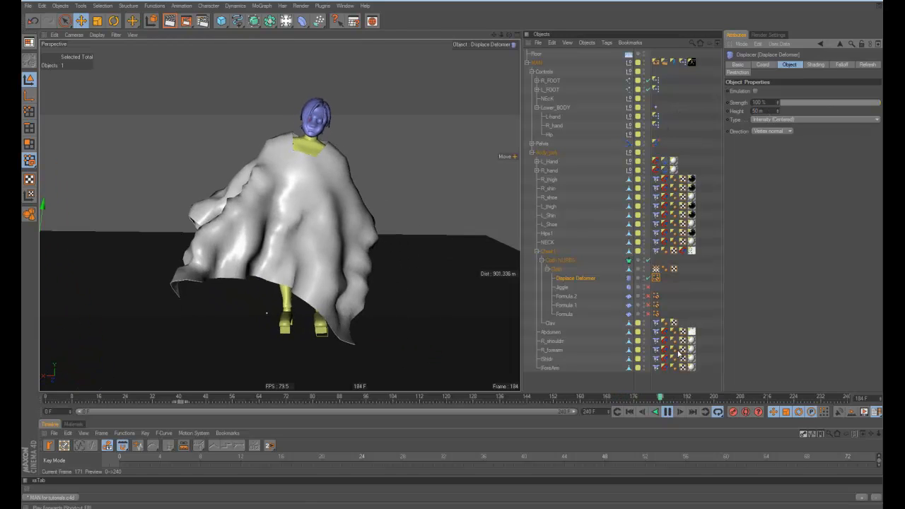
click(815, 65)
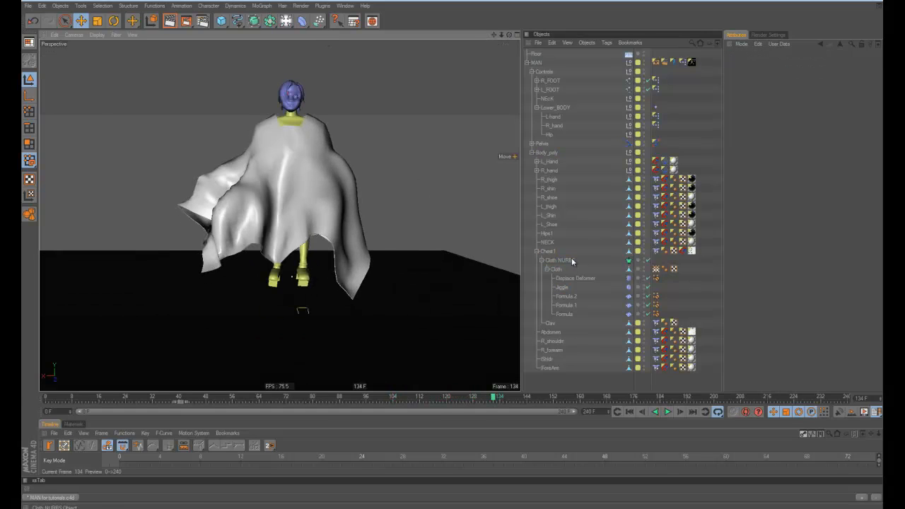
click(559, 260)
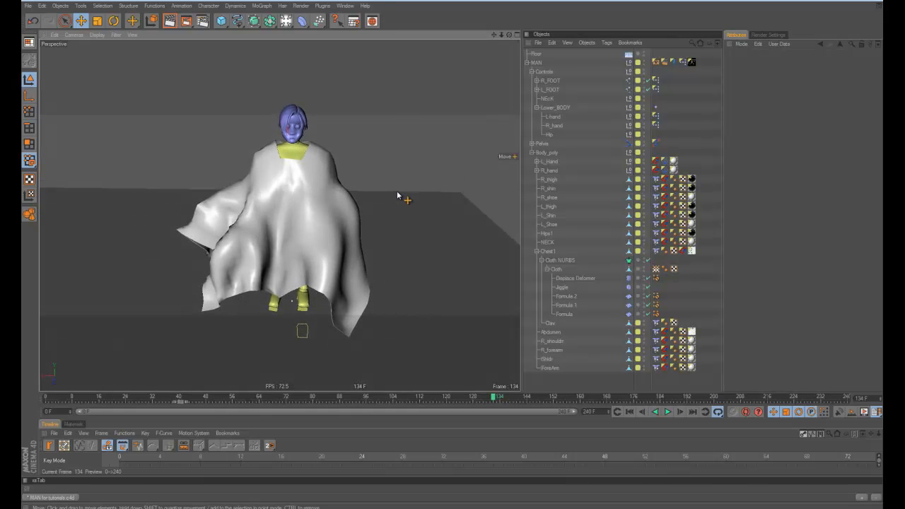
mouse_move(388, 192)
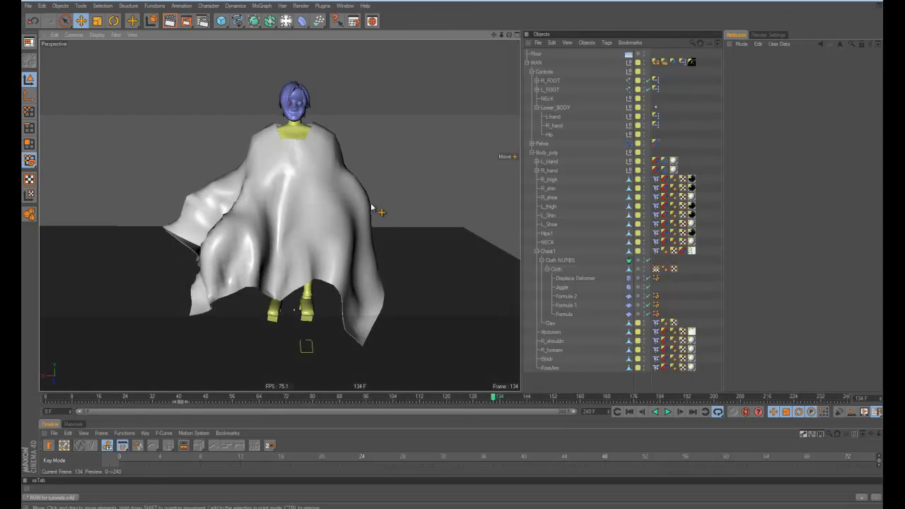
click(560, 260)
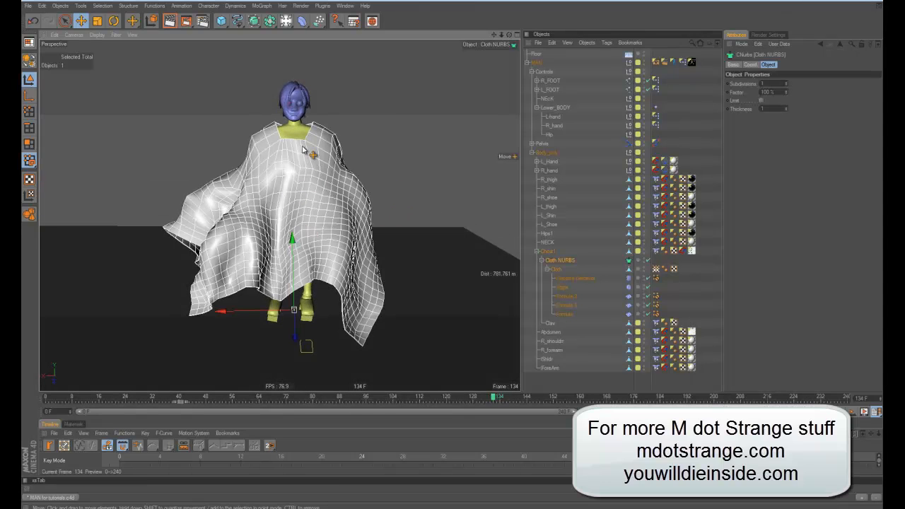